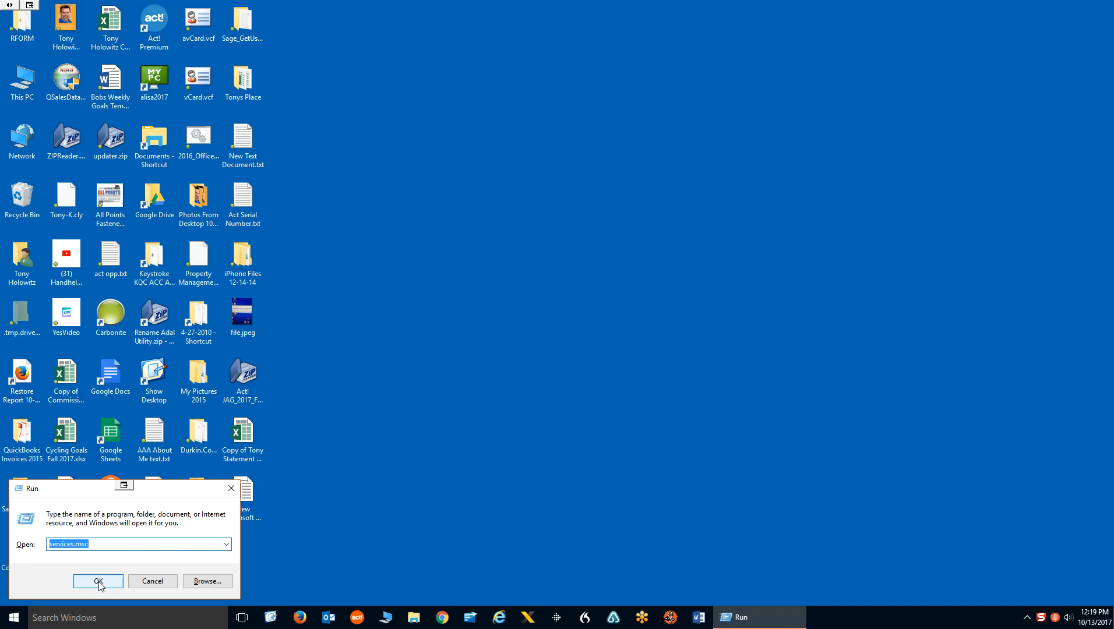
- Launch the Services console by running services.msc from the Run dialog
left_click(128, 544)
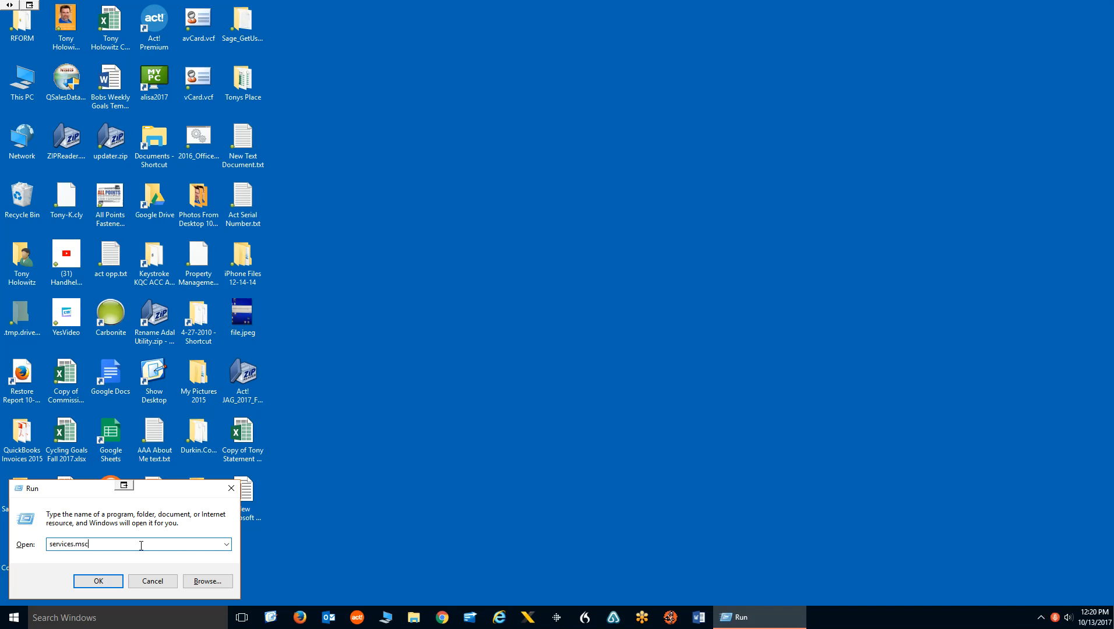
left_click(98, 581)
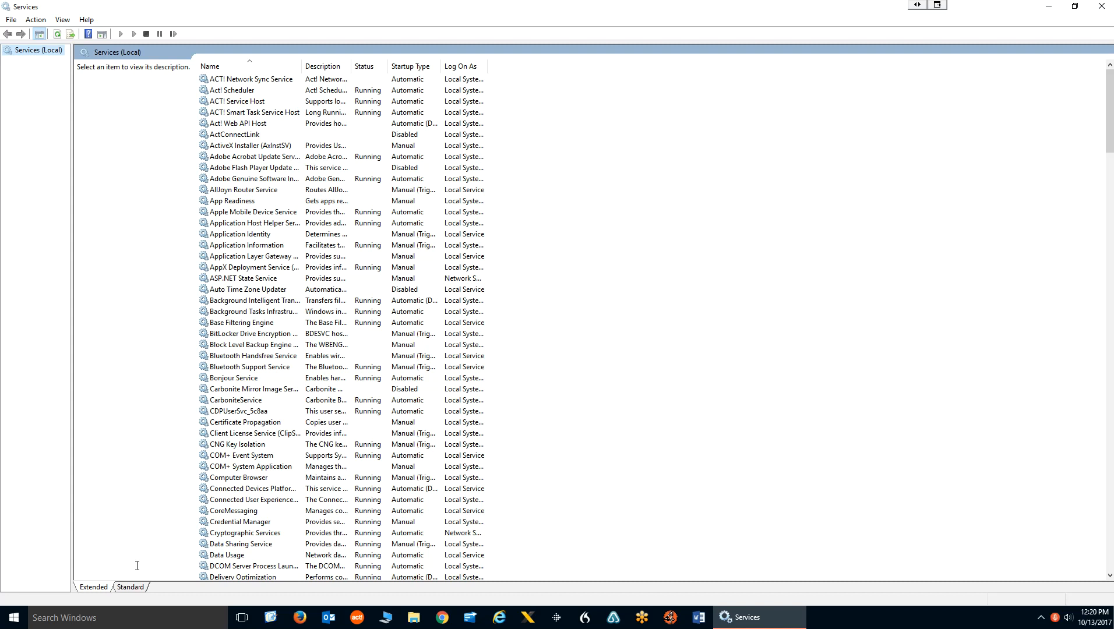
mouse_move(247, 284)
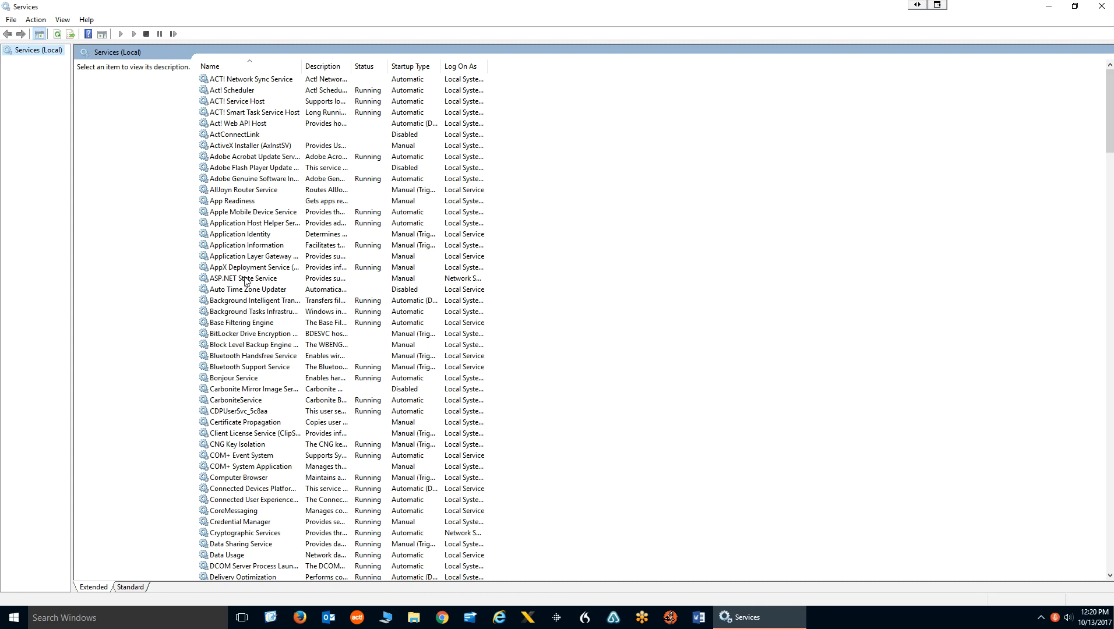
mouse_move(247, 287)
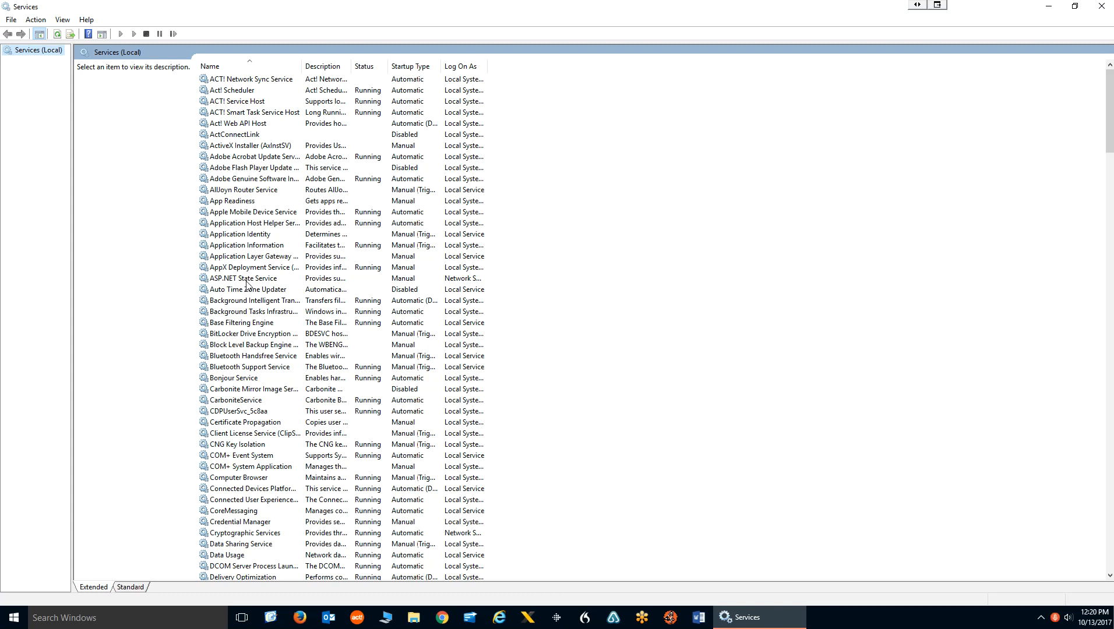
- Select ASP.NET State Service to show its description (stopped, Manual startup)
left_click(245, 277)
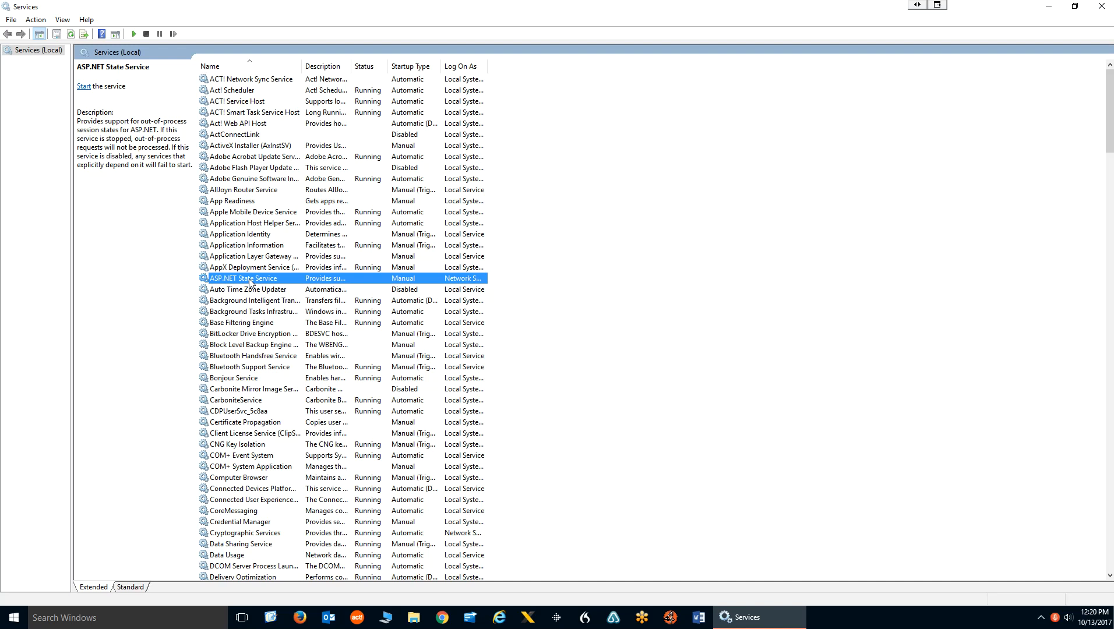
- Select the SQL Server (ACT7) service, shown running with Automatic startup
scroll("down", 3)
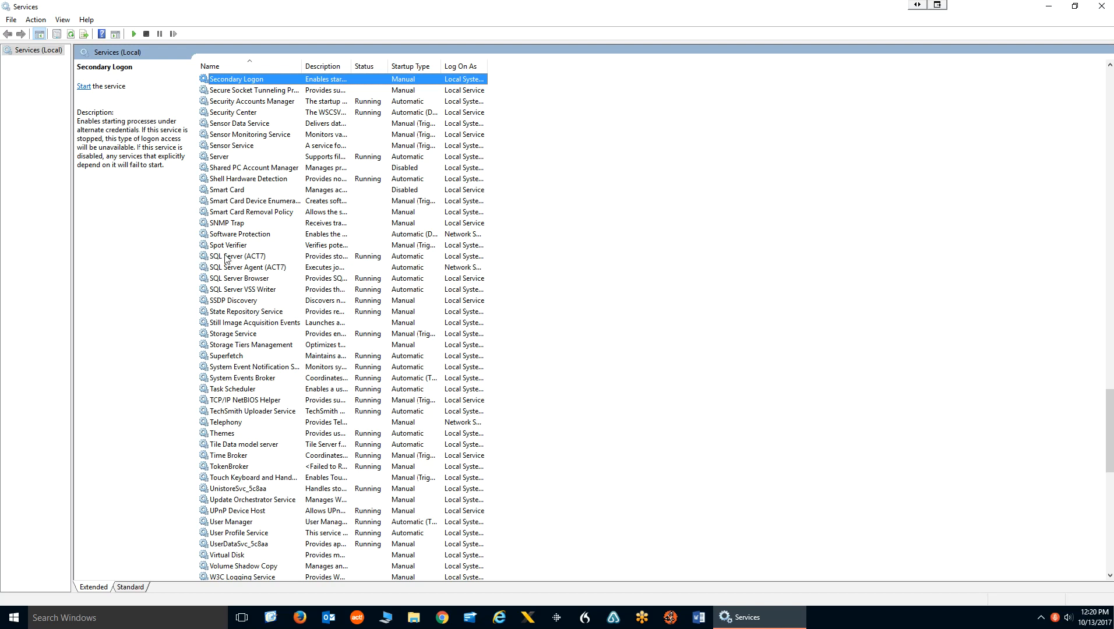
left_click(235, 256)
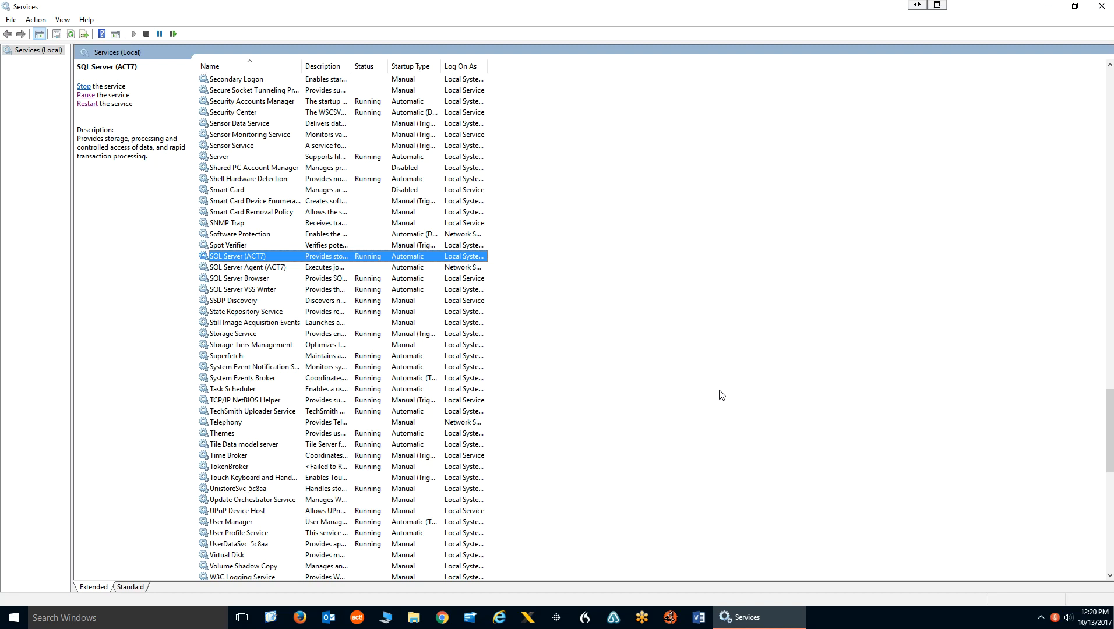
mouse_move(86, 94)
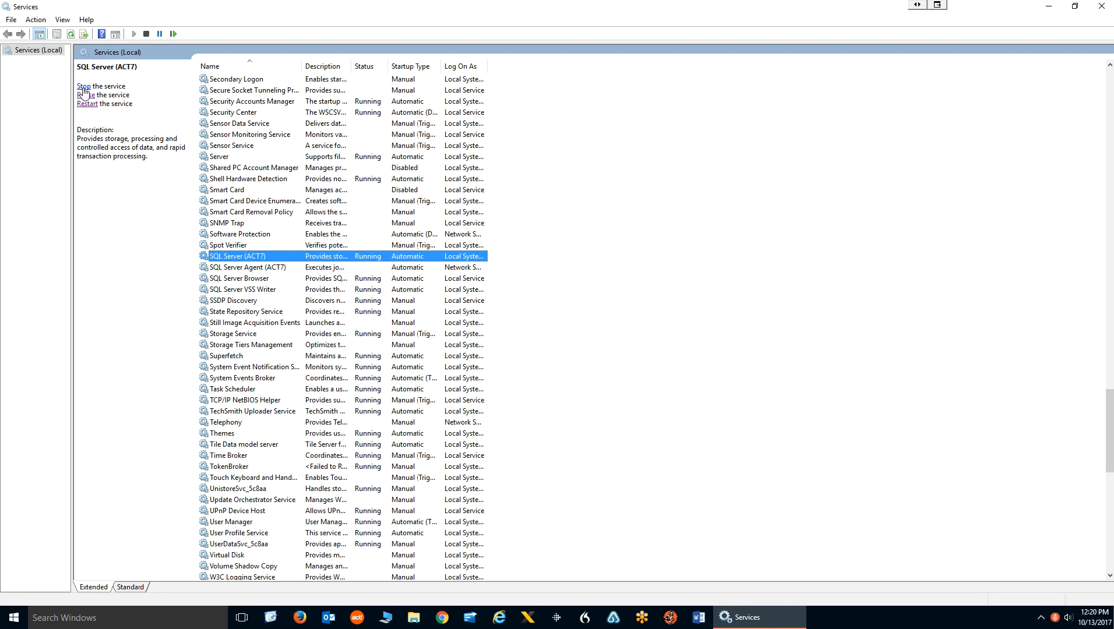
mouse_move(206, 131)
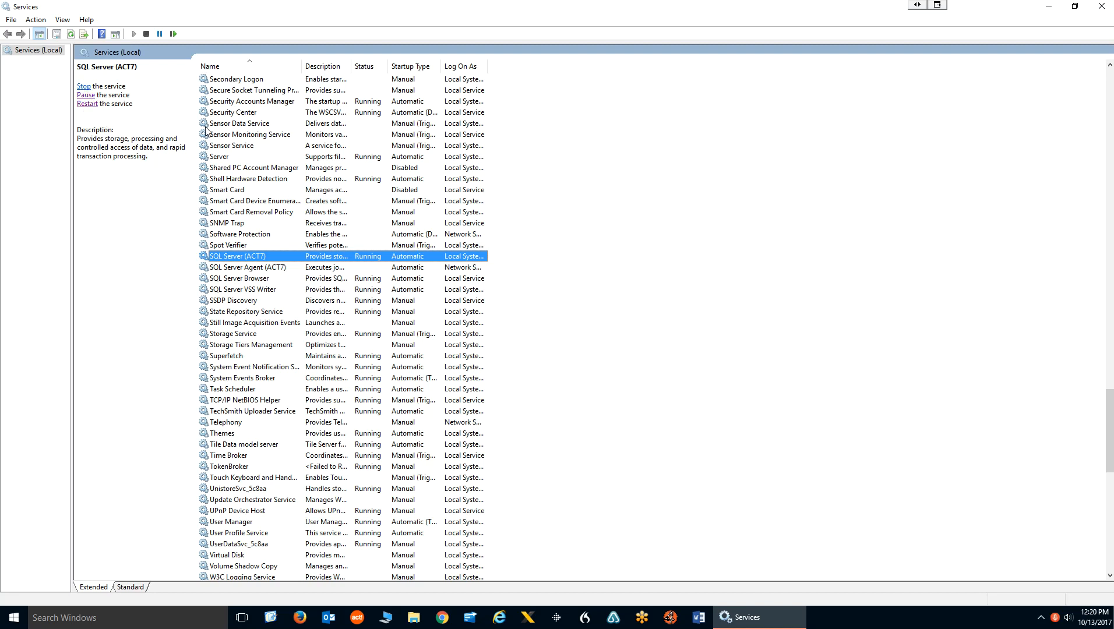
double_click(234, 257)
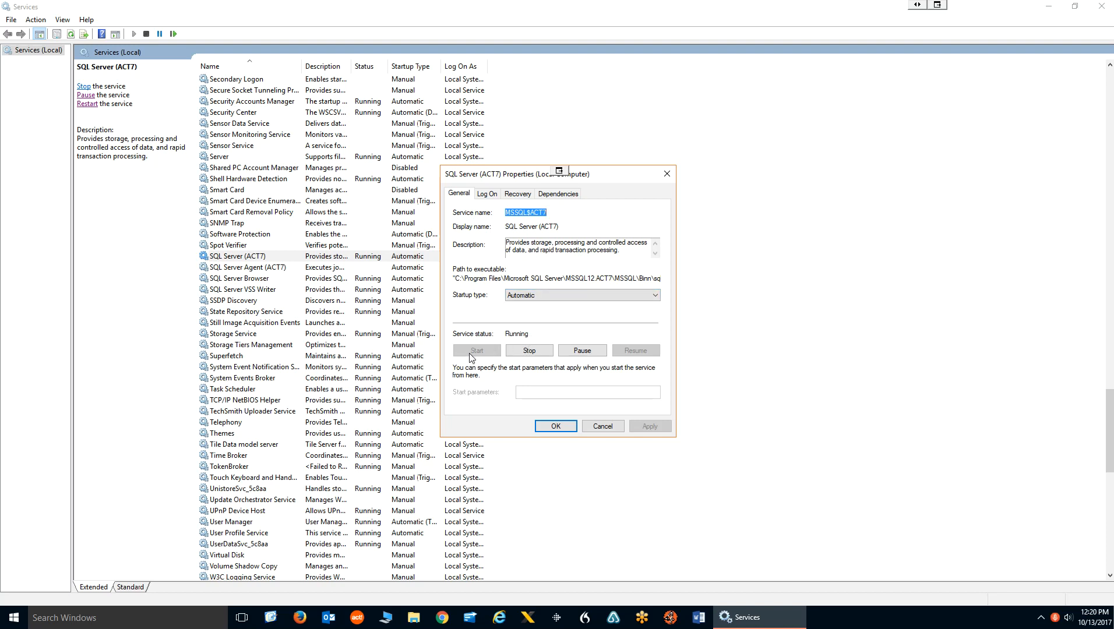
mouse_move(539, 386)
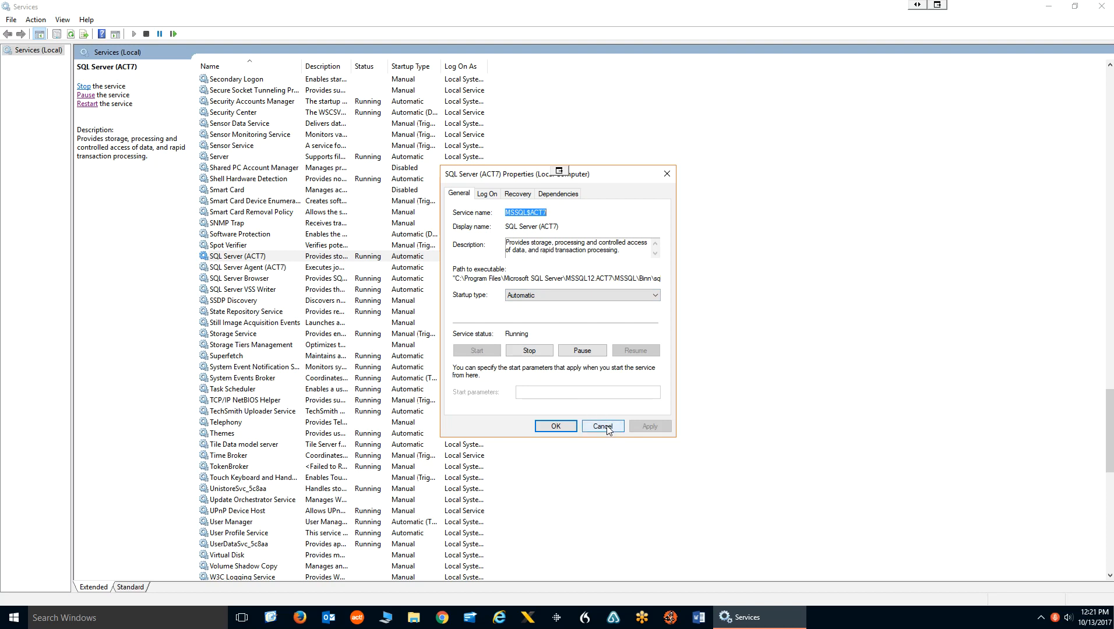
left_click(603, 427)
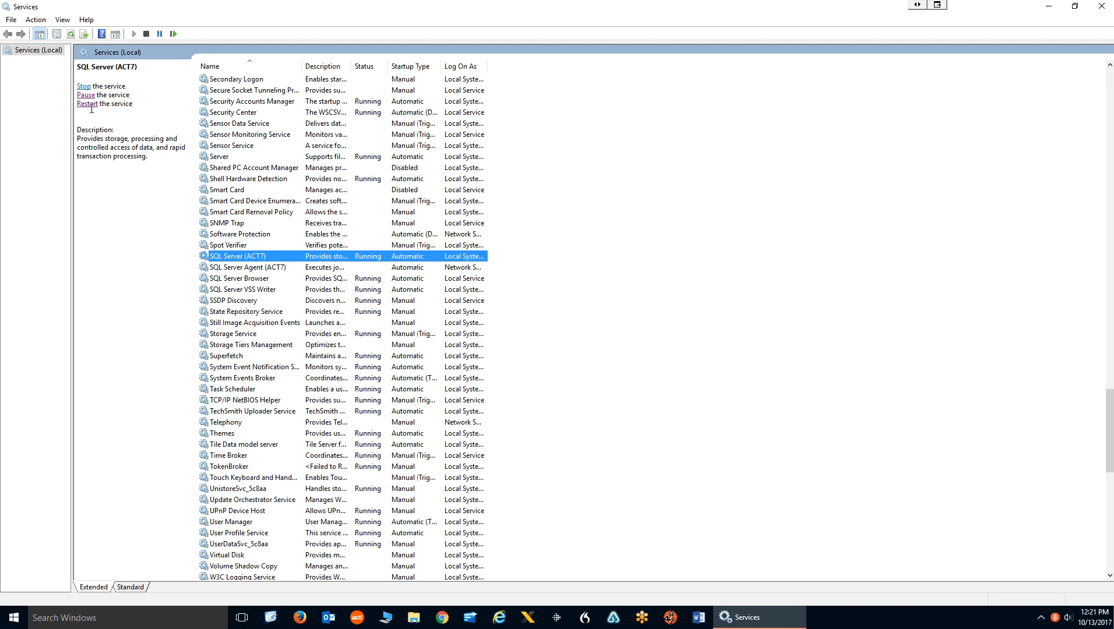